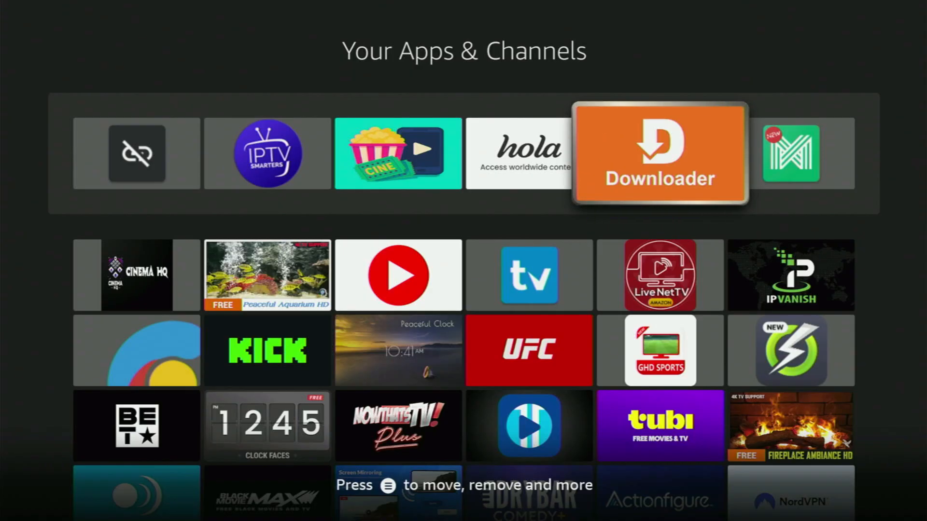
# Spell 'Downloader' in Fire TV Search and pick the Downloader suggestion.
pyautogui.press('Left')
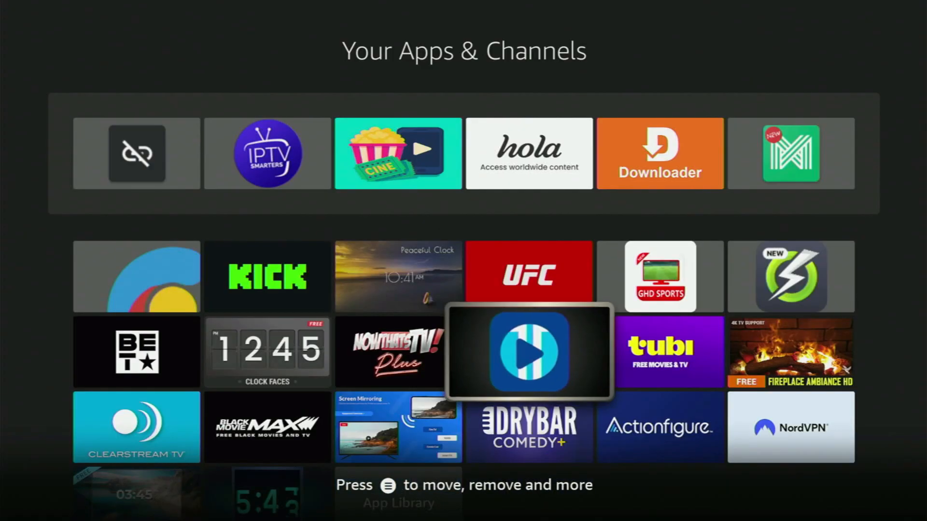
pyautogui.scroll(-3)
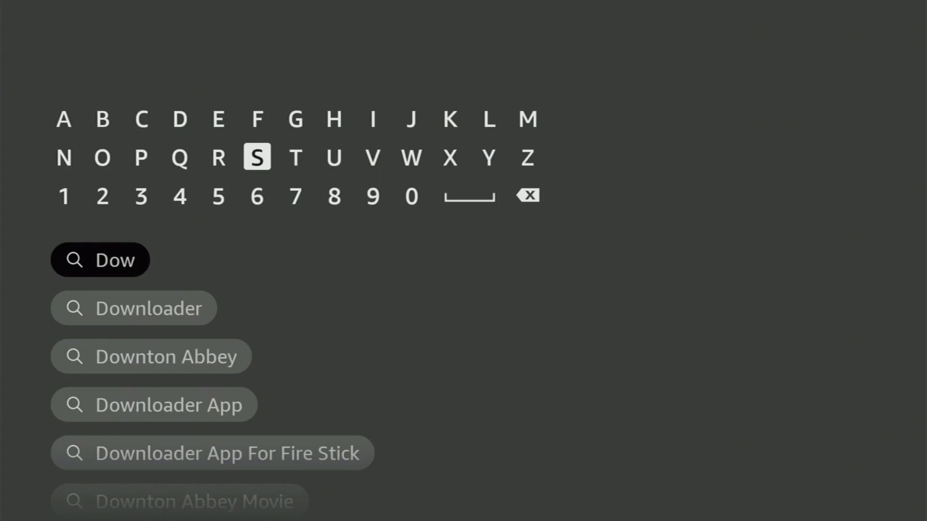
pyautogui.click(64, 158)
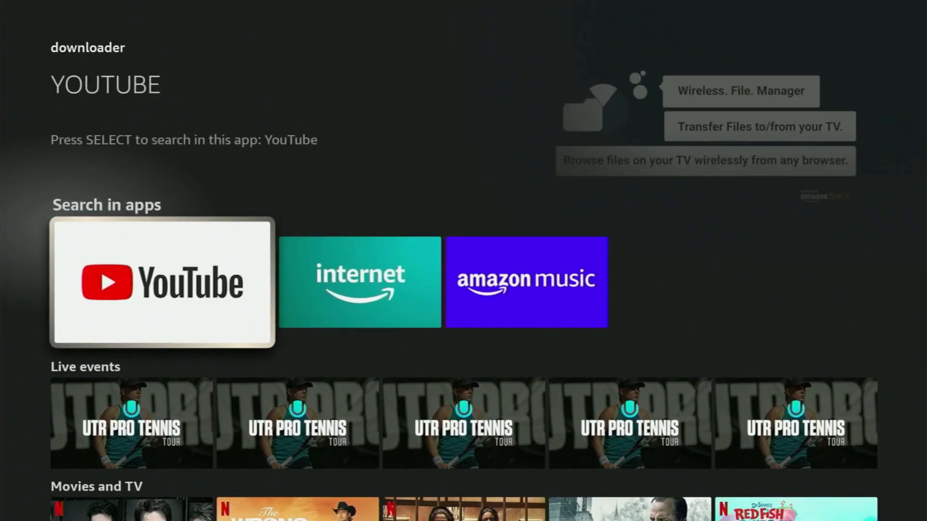
pyautogui.scroll(-3)
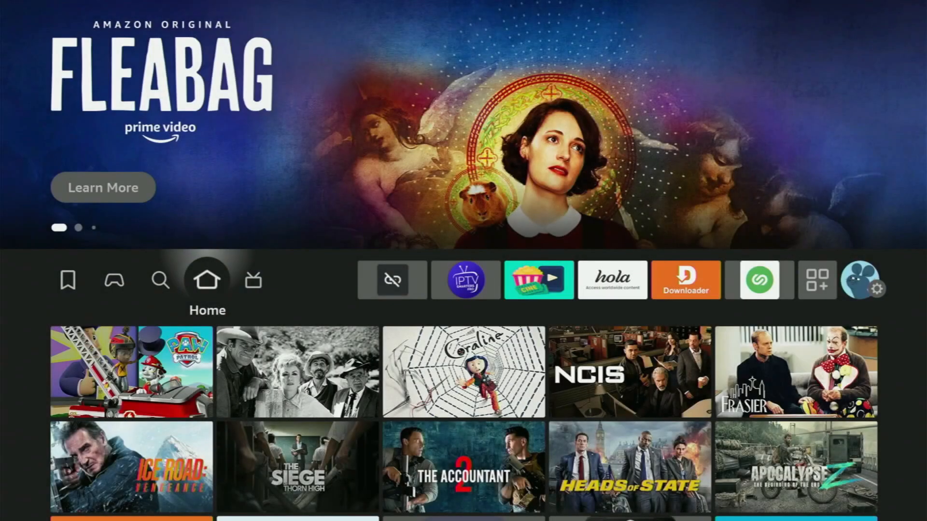
# Go to Settings > My Fire TV and reach Developer Options with ADB debugging on.
pyautogui.click(882, 290)
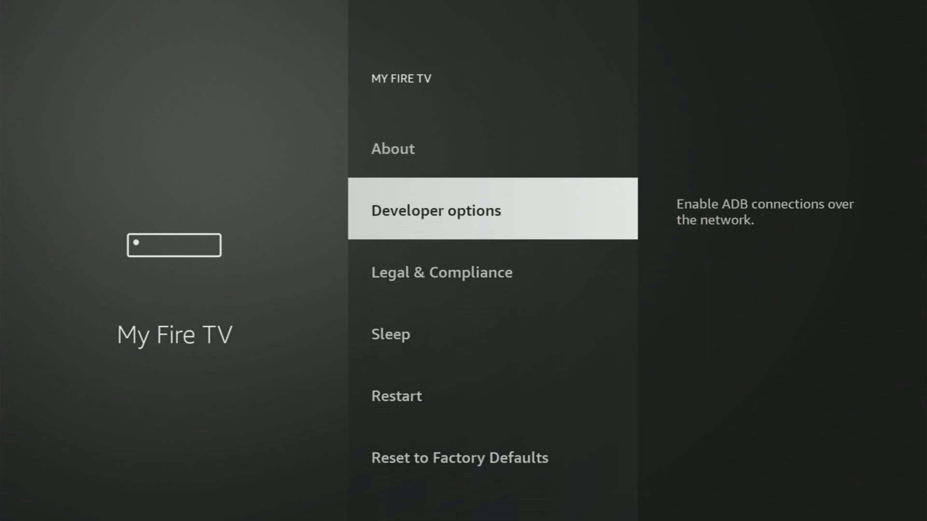
pyautogui.scroll(-3)
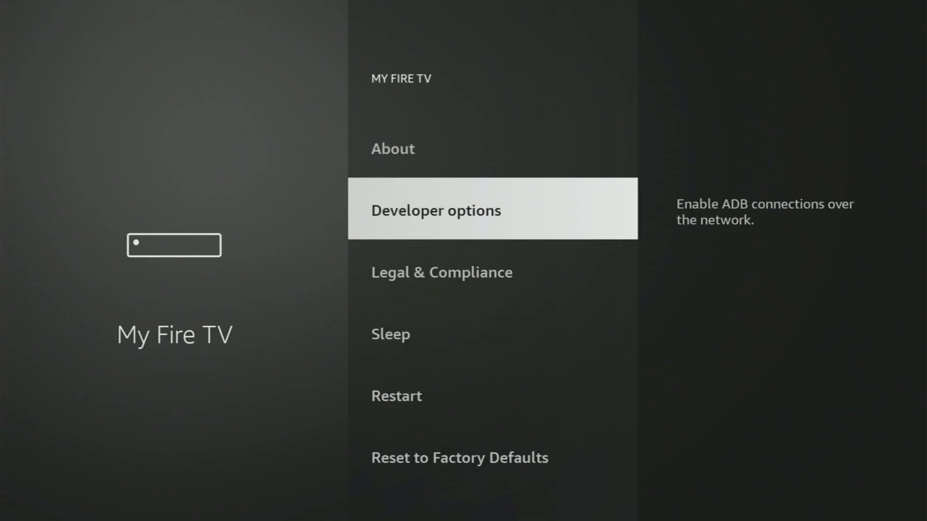
pyautogui.scroll(-3)
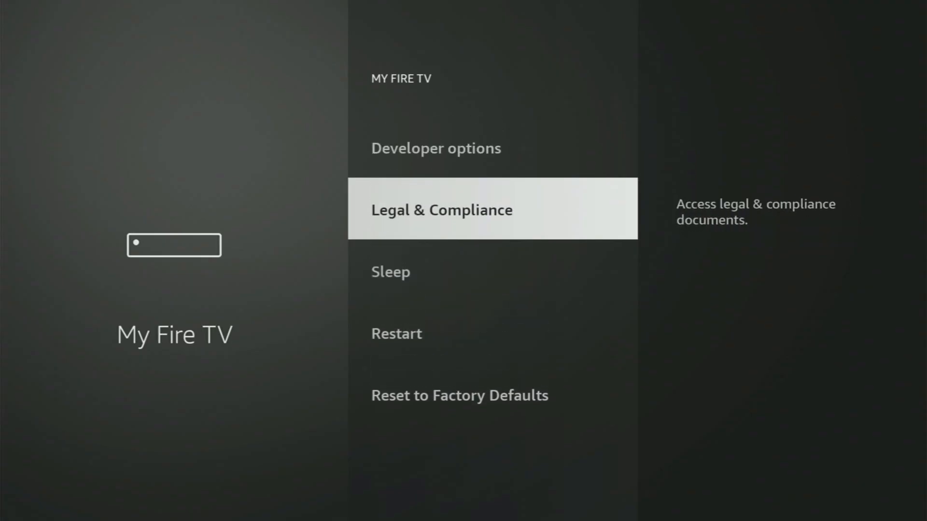
pyautogui.scroll(3)
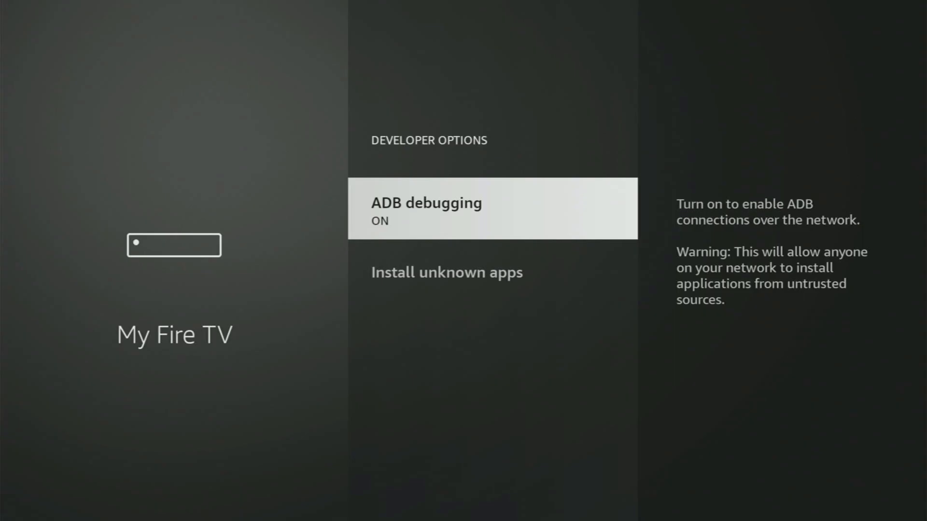
# Under Install unknown apps, switch Downloader to ON so it may install outside-Appstore apps.
pyautogui.press('Down')
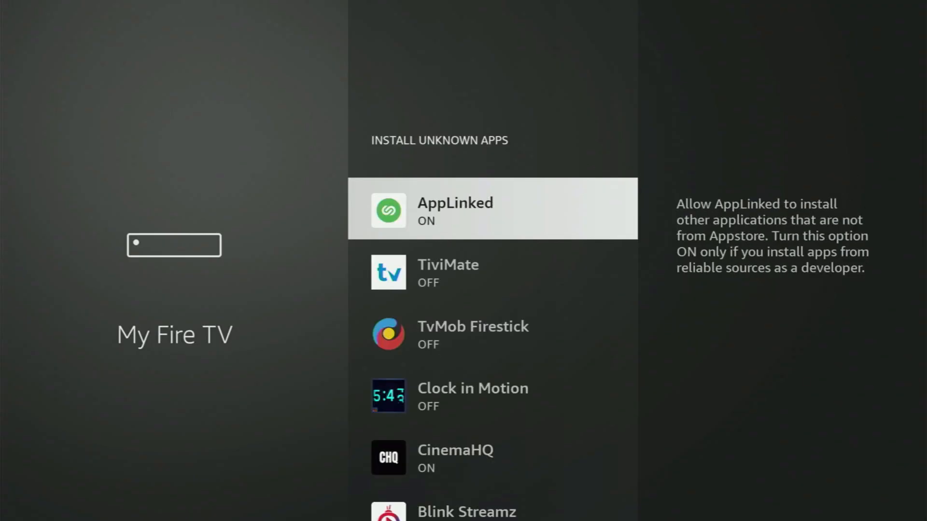
pyautogui.scroll(-3)
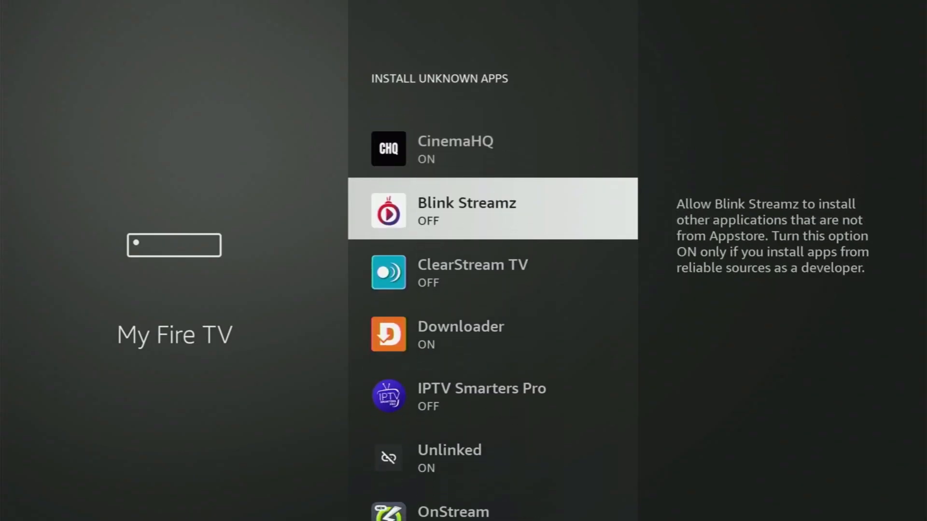
pyautogui.scroll(-3)
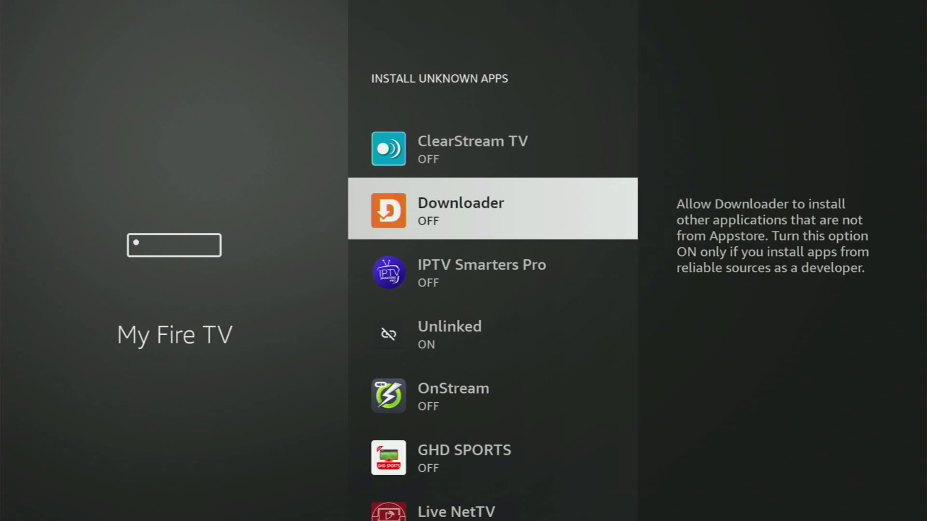
pyautogui.click(493, 208)
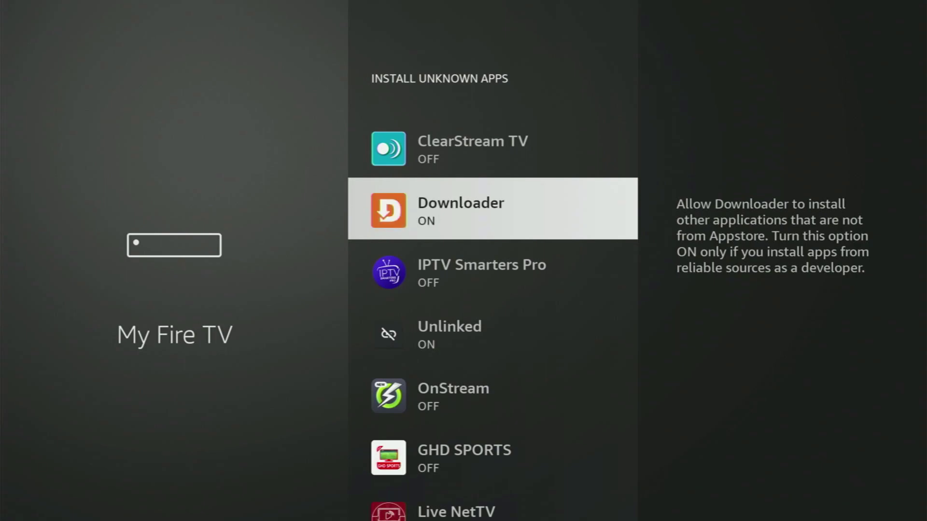
pyautogui.scroll(-3)
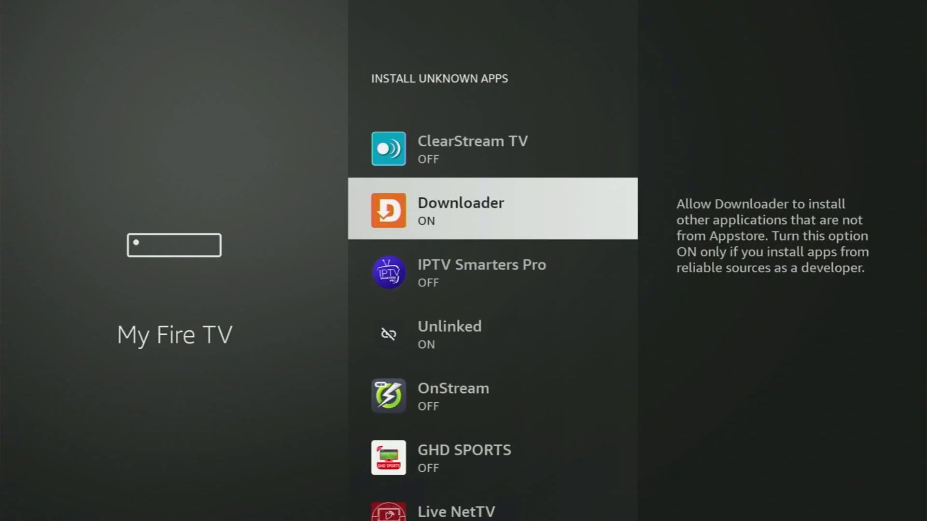
pyautogui.scroll(3)
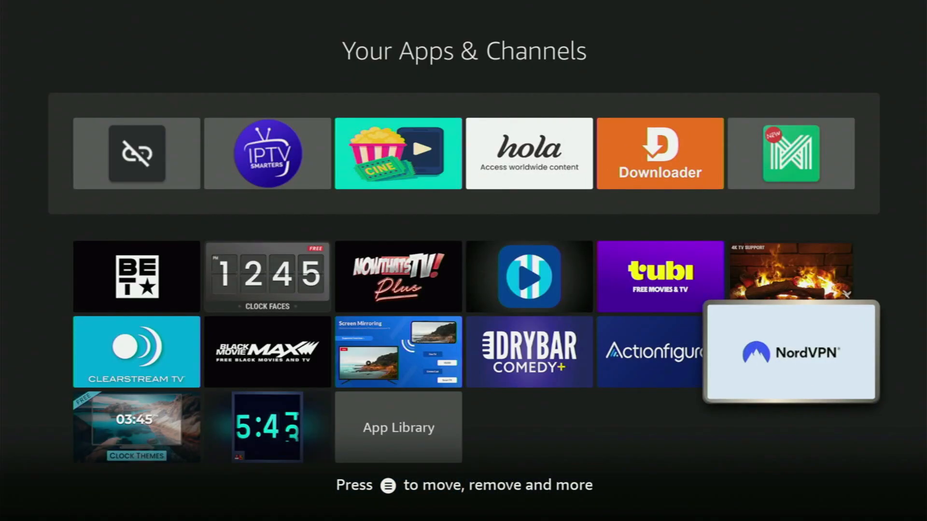
pyautogui.click(791, 351)
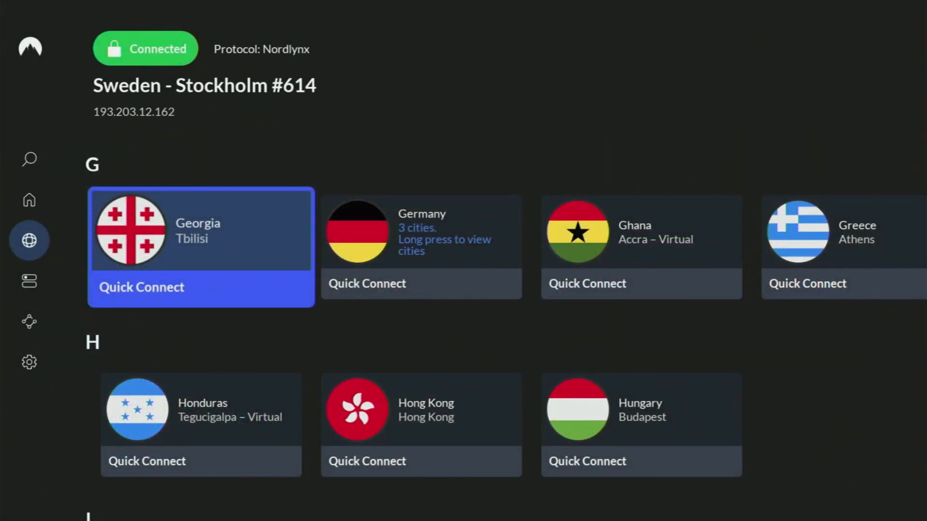
pyautogui.scroll(-3)
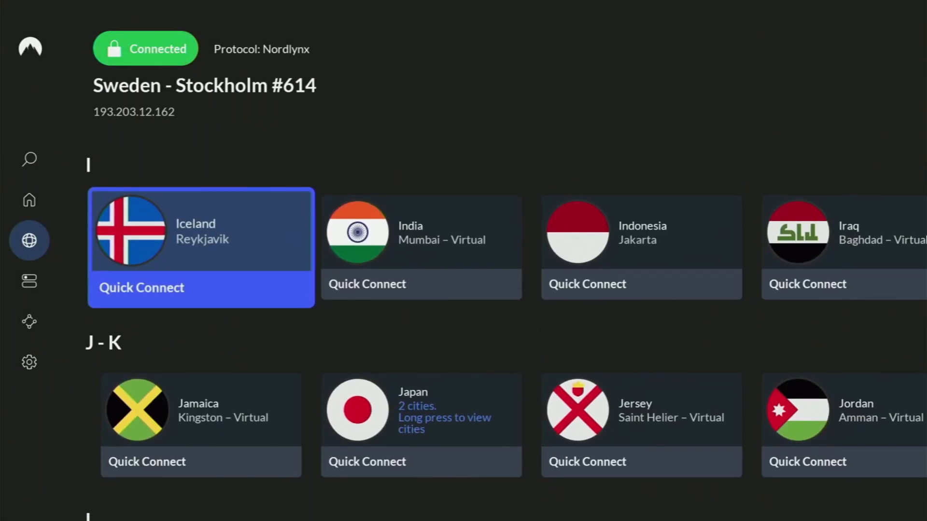
pyautogui.scroll(-3)
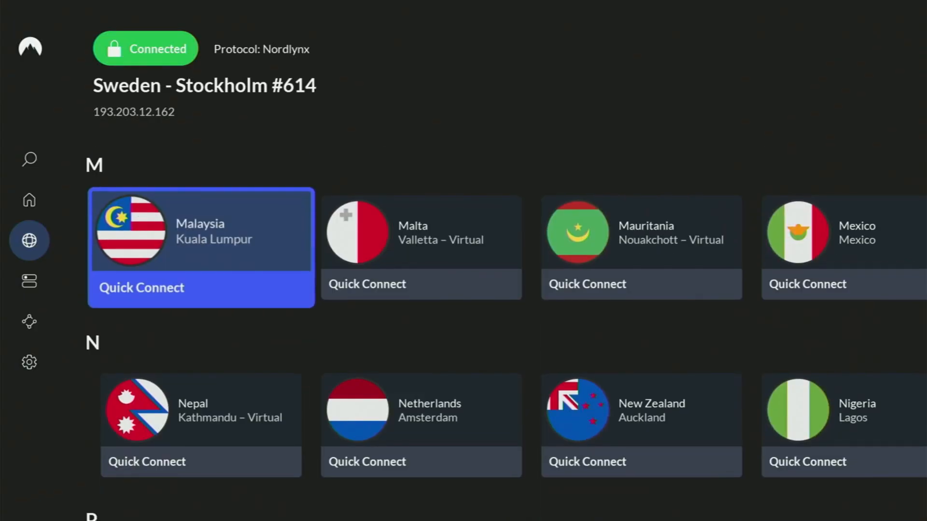
pyautogui.scroll(-3)
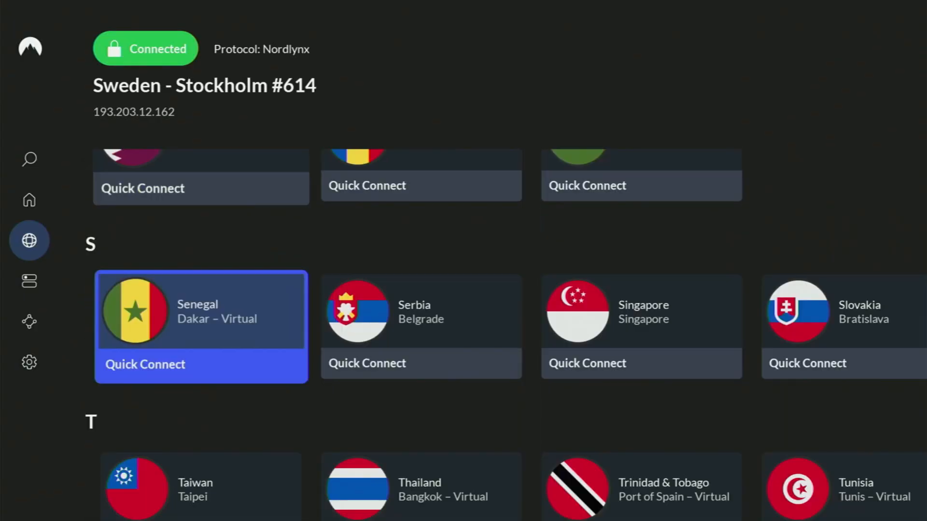
pyautogui.scroll(-3)
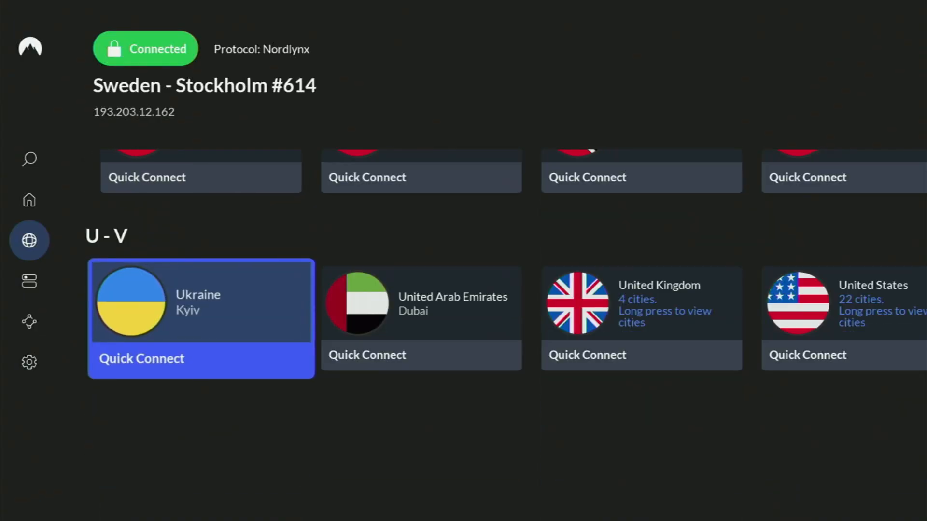
pyautogui.hscroll(3)
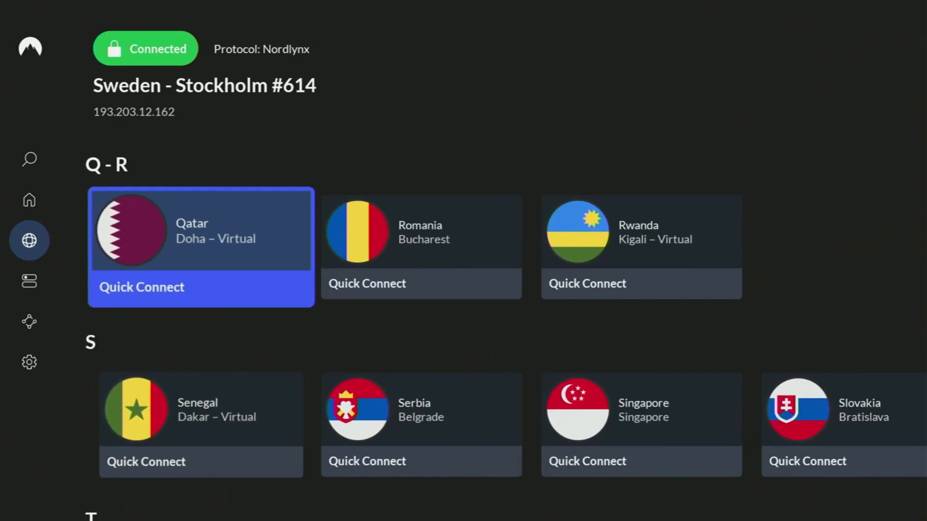
pyautogui.scroll(3)
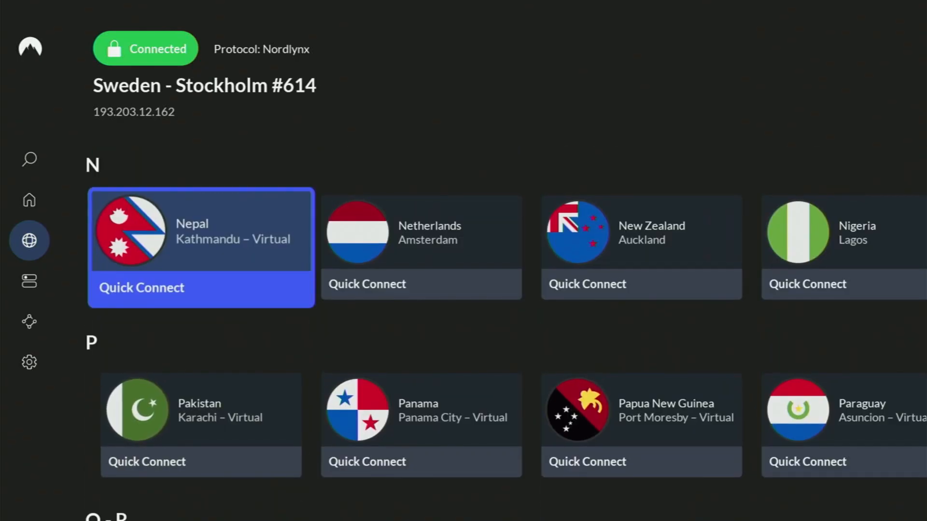
pyautogui.scroll(3)
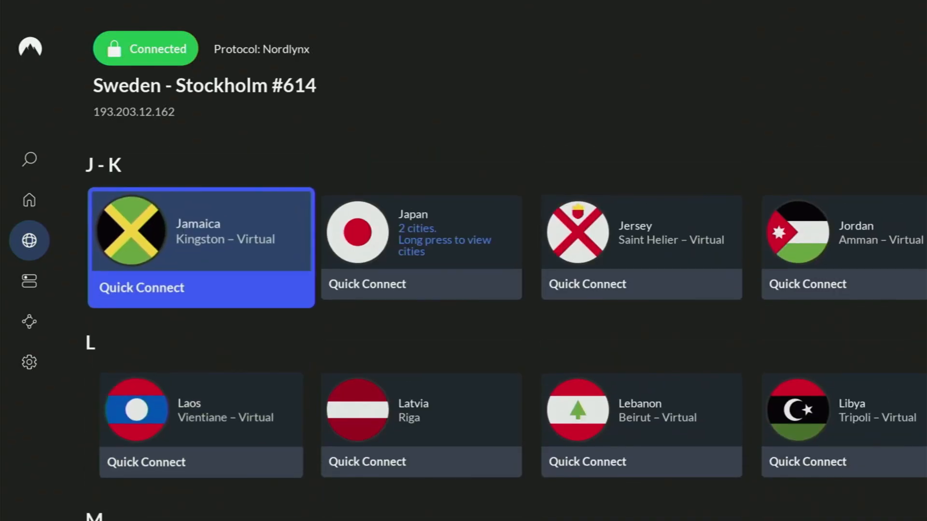
pyautogui.scroll(3)
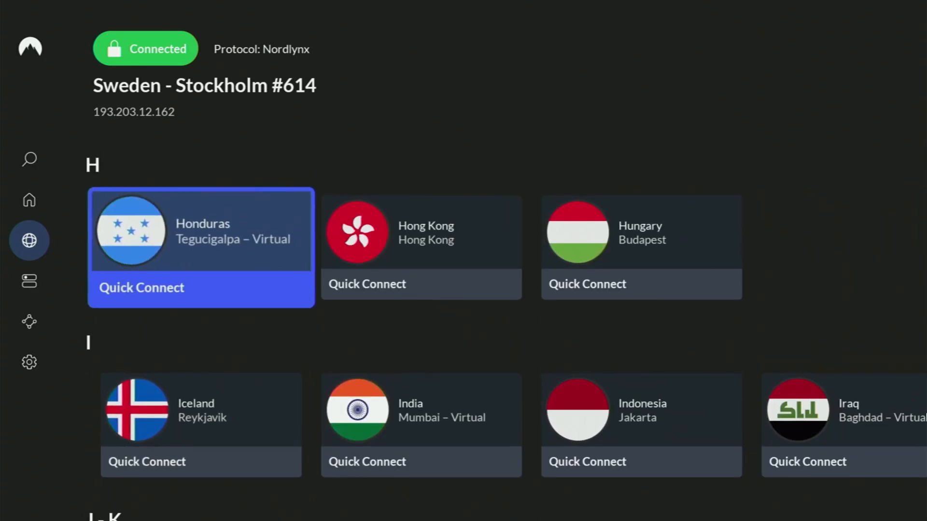
pyautogui.scroll(3)
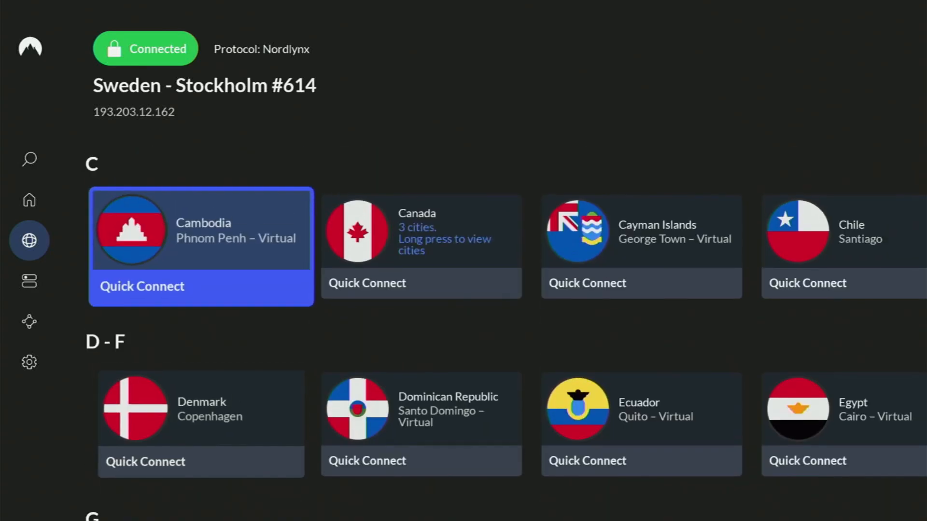
pyautogui.scroll(3)
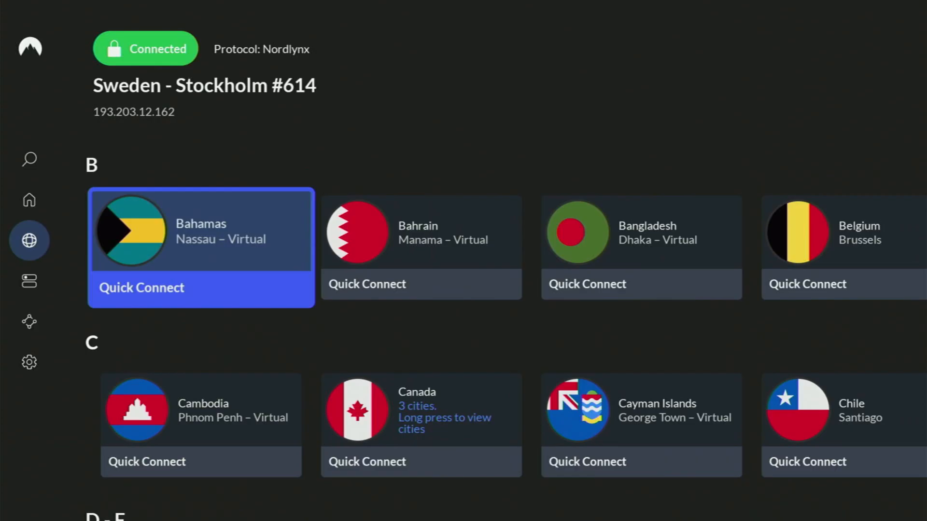
pyautogui.scroll(3)
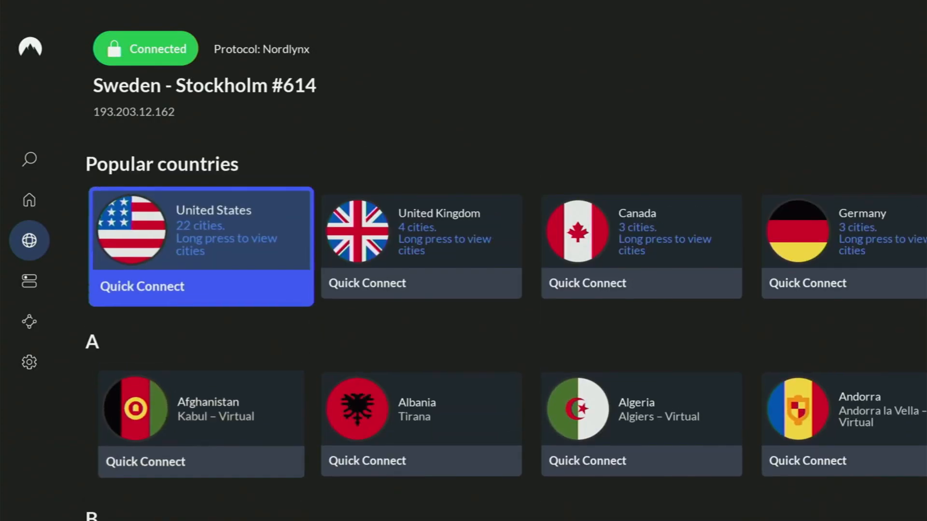
pyautogui.hscroll(3)
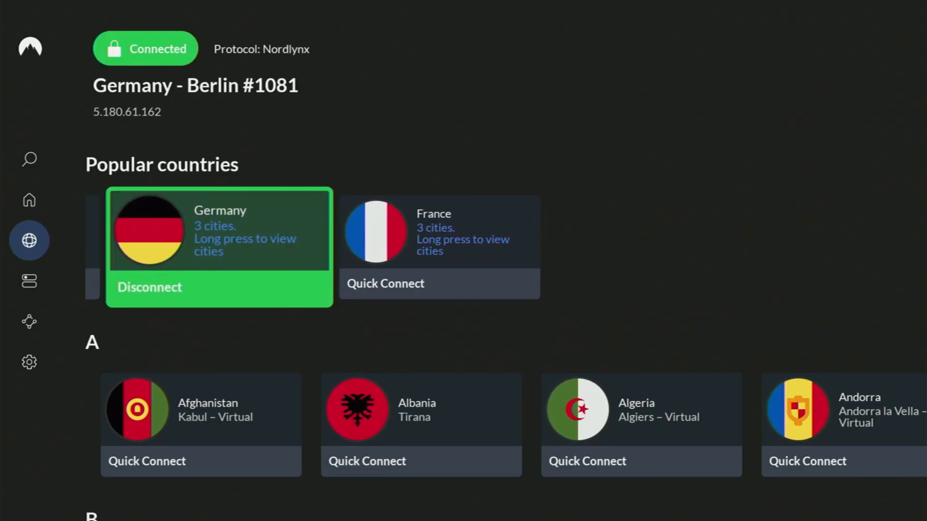
pyautogui.scroll(-3)
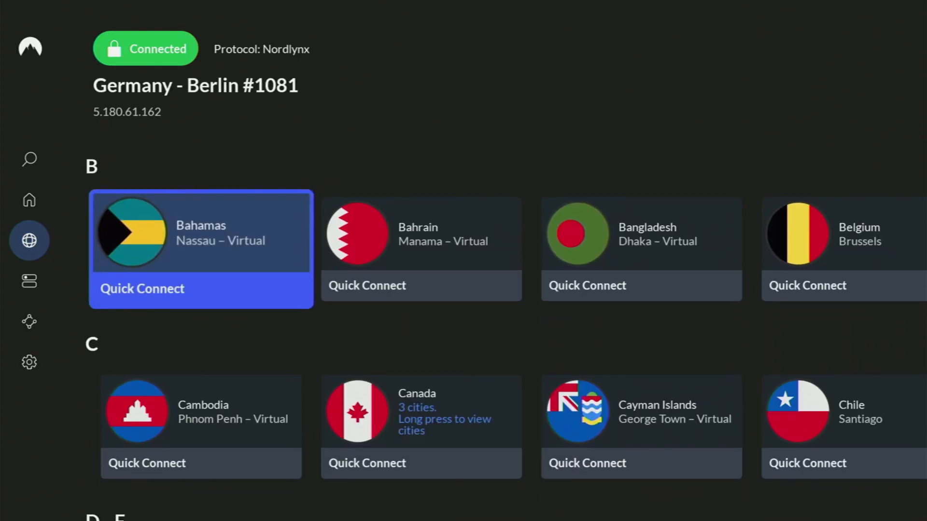
pyautogui.scroll(-3)
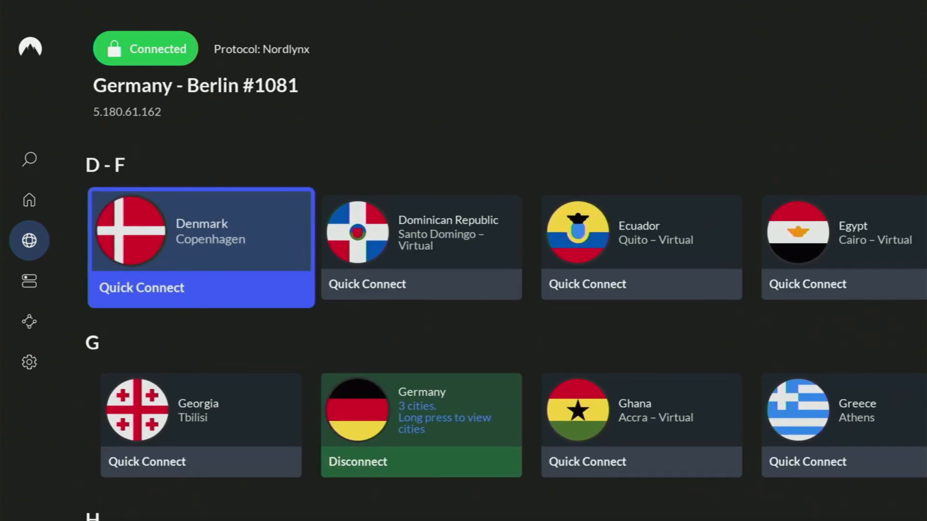
pyautogui.scroll(-3)
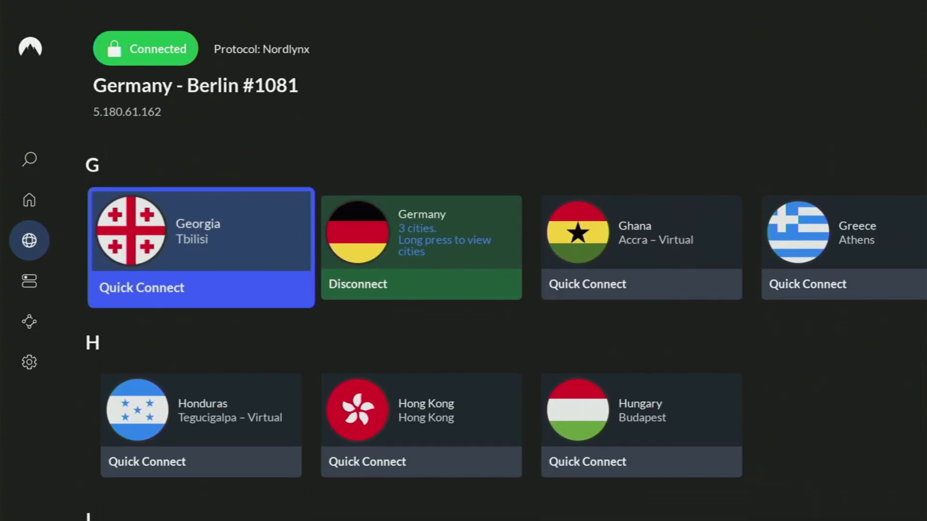
pyautogui.scroll(-3)
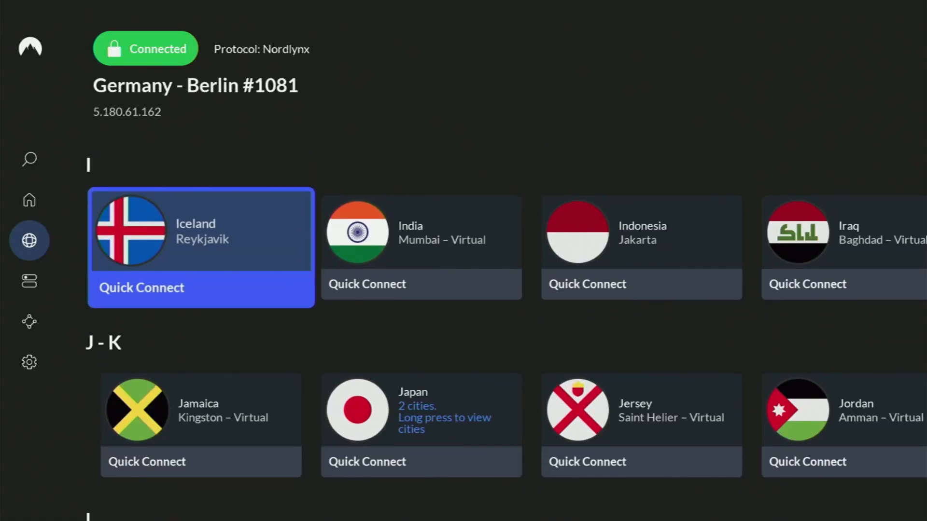
pyautogui.scroll(-3)
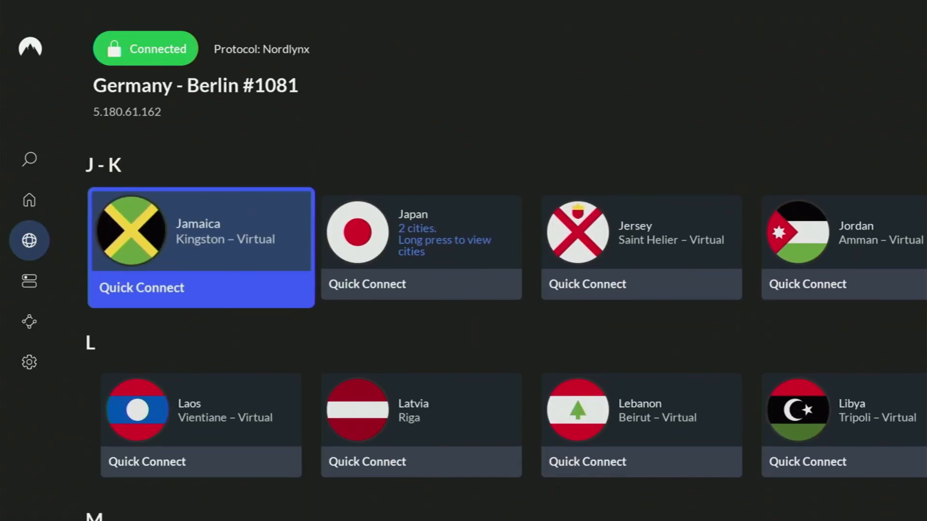
pyautogui.scroll(-3)
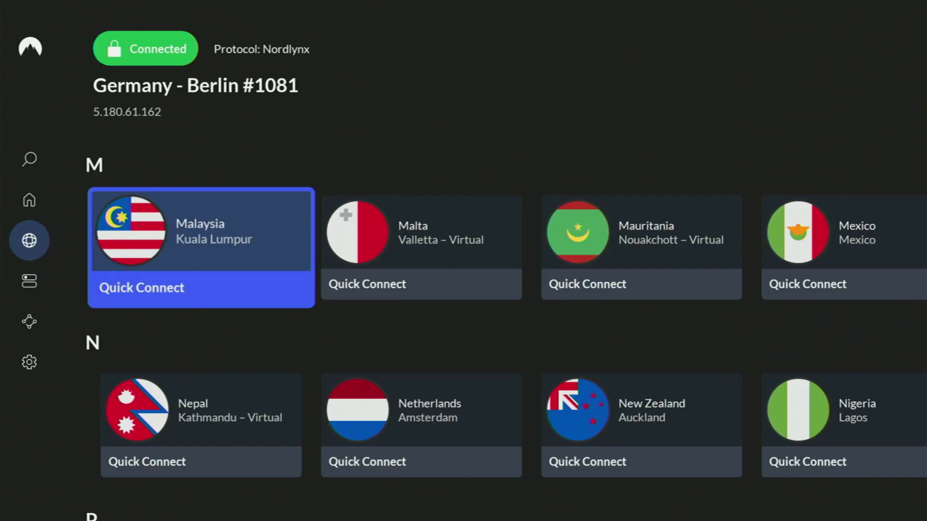
pyautogui.scroll(-3)
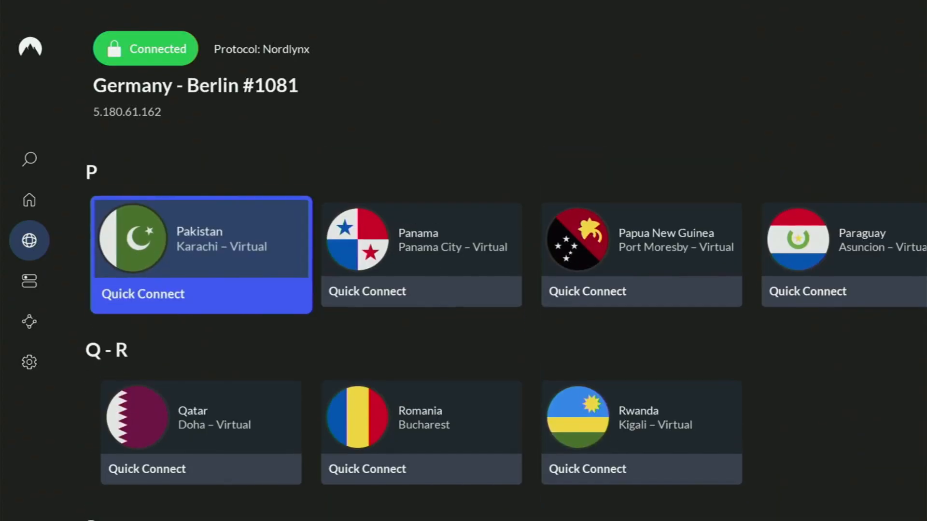
pyautogui.scroll(-3)
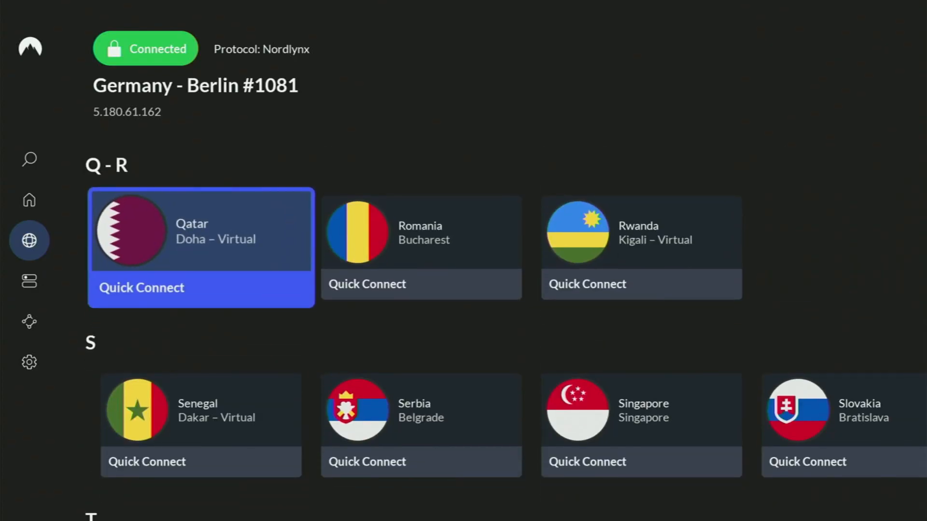
pyautogui.scroll(-3)
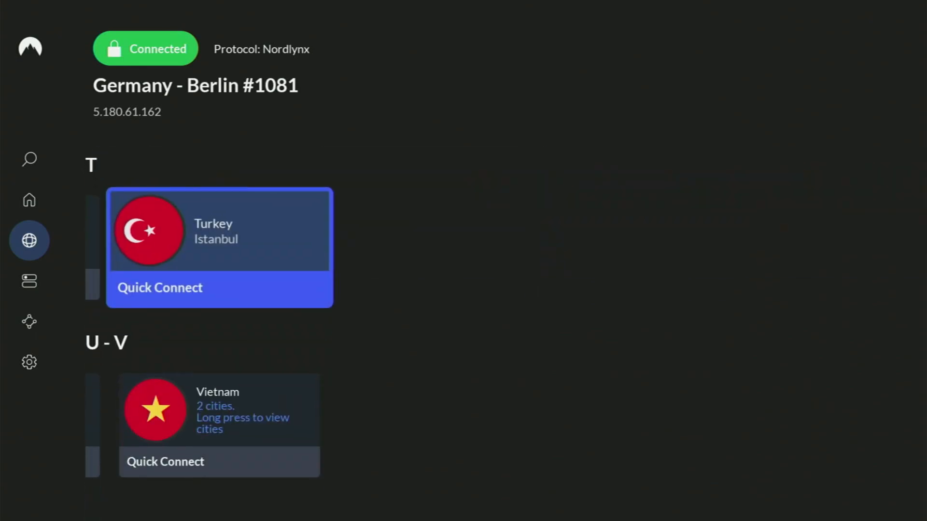
pyautogui.scroll(-3)
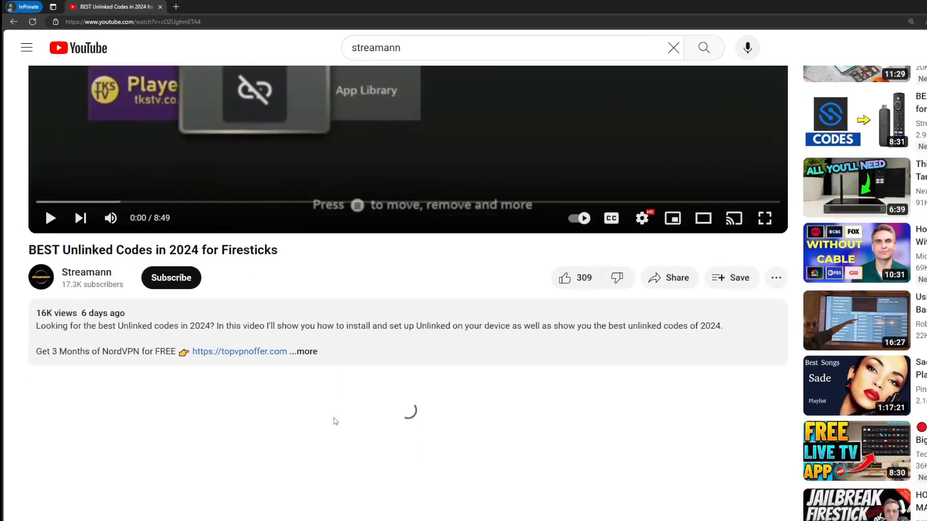
# Scroll to the pinned YouTube comment and follow its topvpnoffer.com NordVPN link.
pyautogui.scroll(-3)
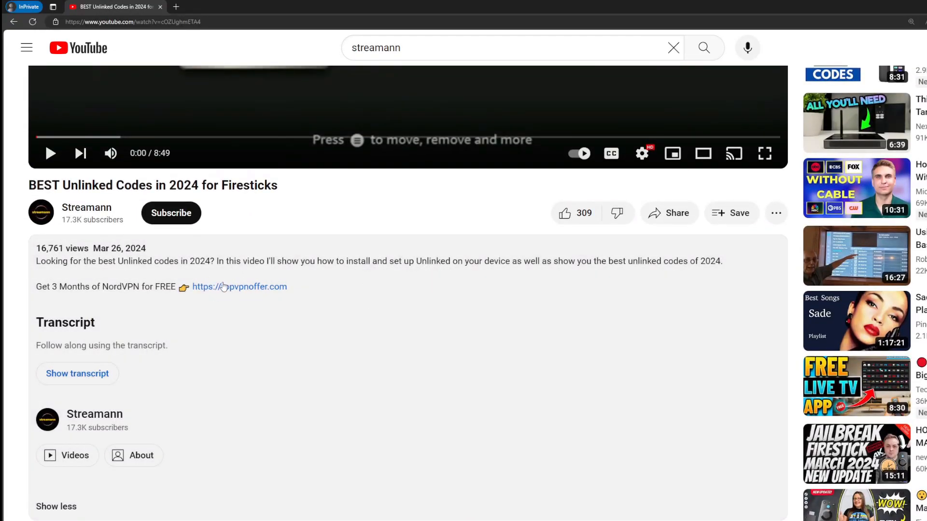
pyautogui.scroll(-3)
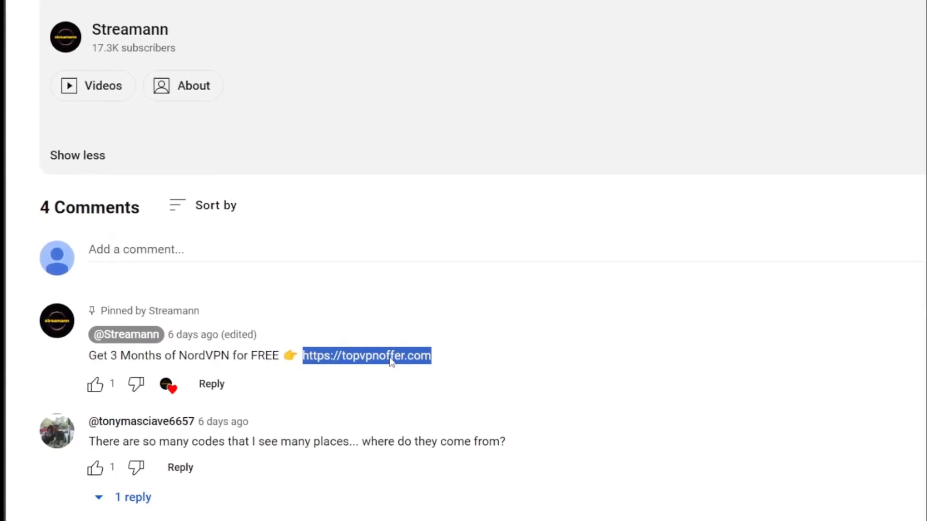
pyautogui.click(367, 356)
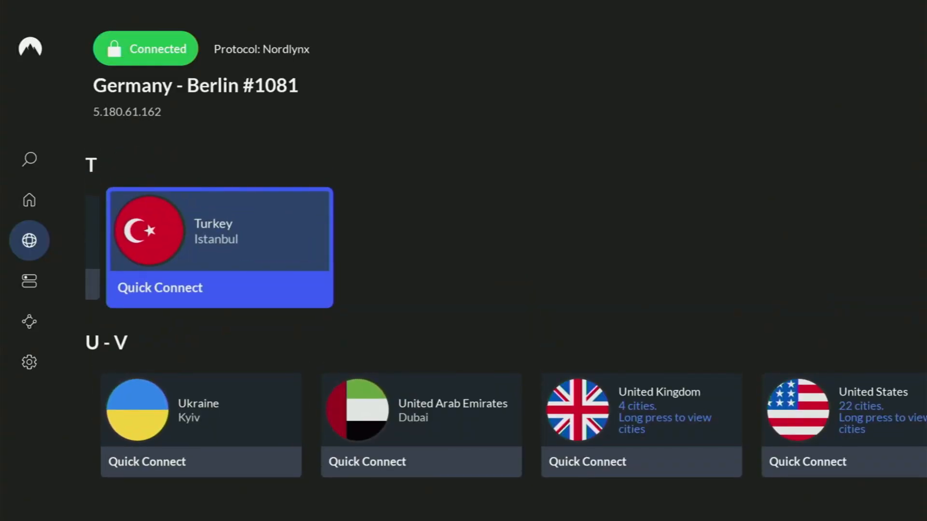
pyautogui.hscroll(-3)
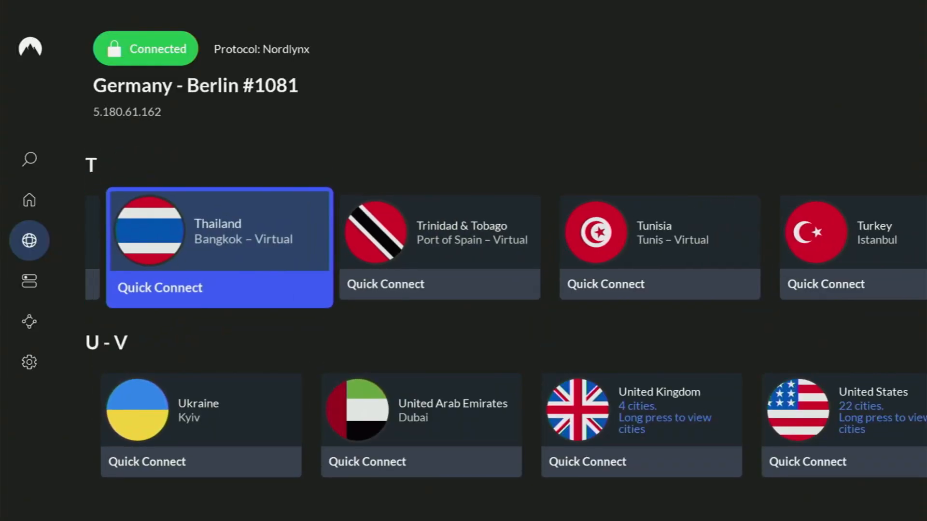
pyautogui.hscroll(3)
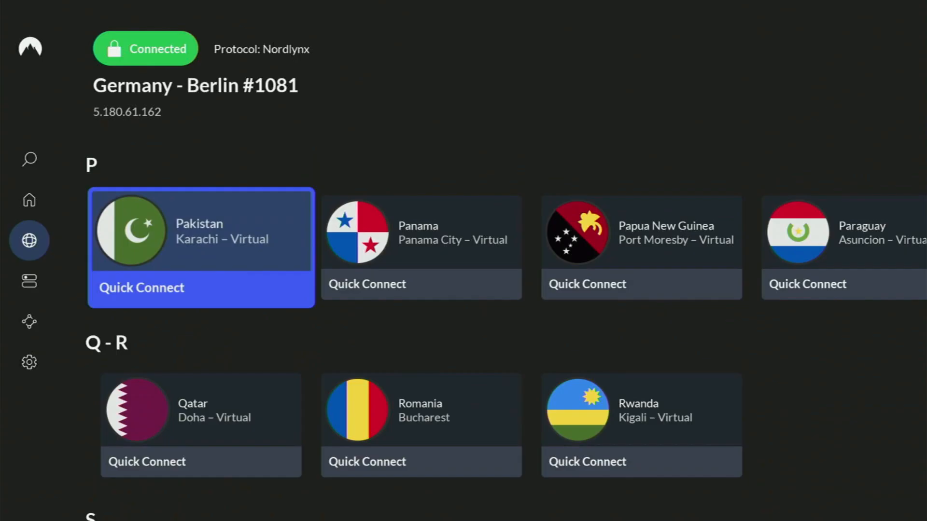
pyautogui.scroll(3)
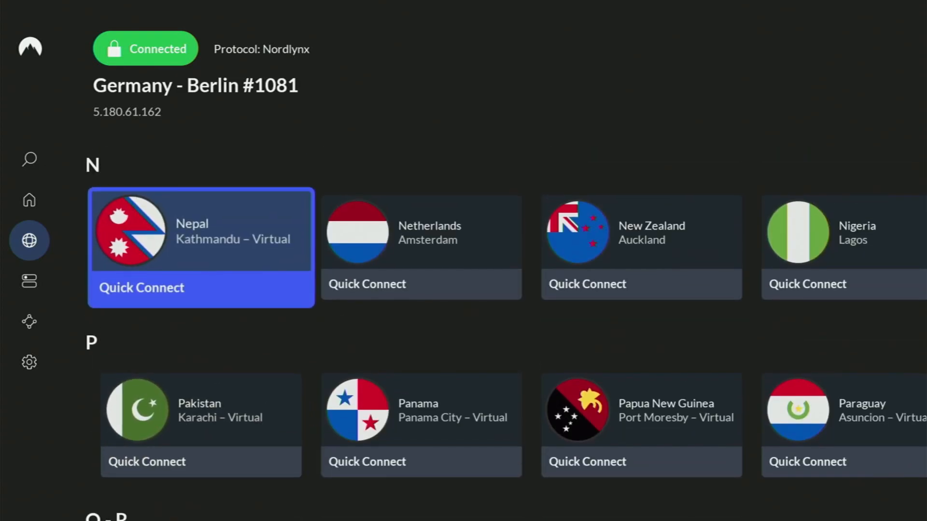
pyautogui.scroll(3)
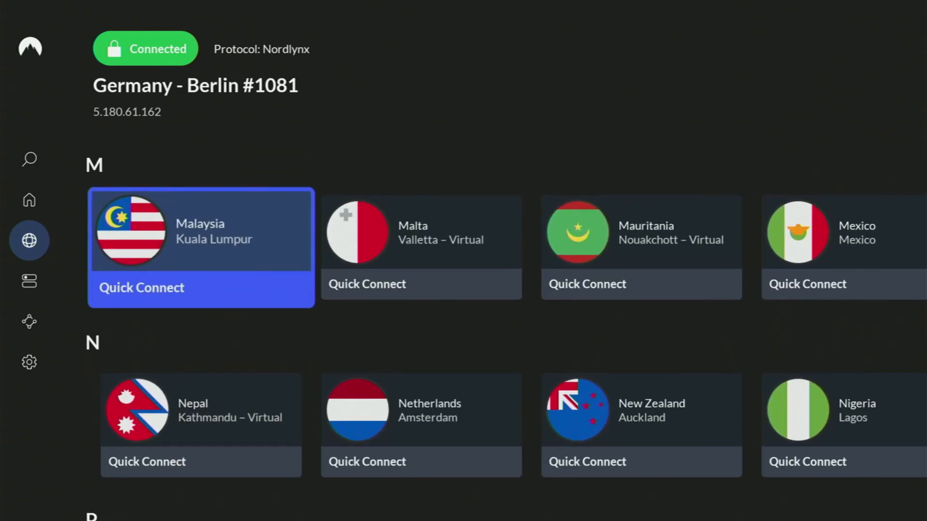
pyautogui.scroll(3)
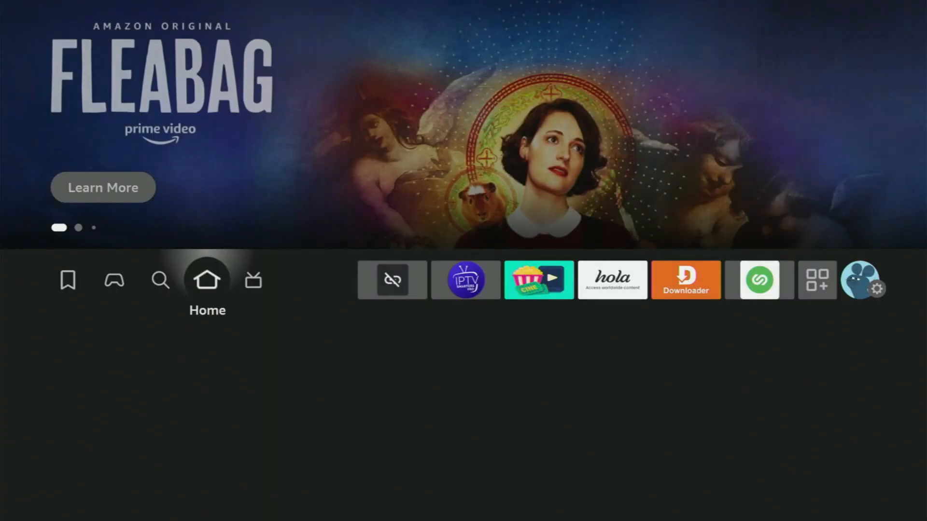
# Launch Downloader from the Your Apps & Channels grid.
pyautogui.click(817, 280)
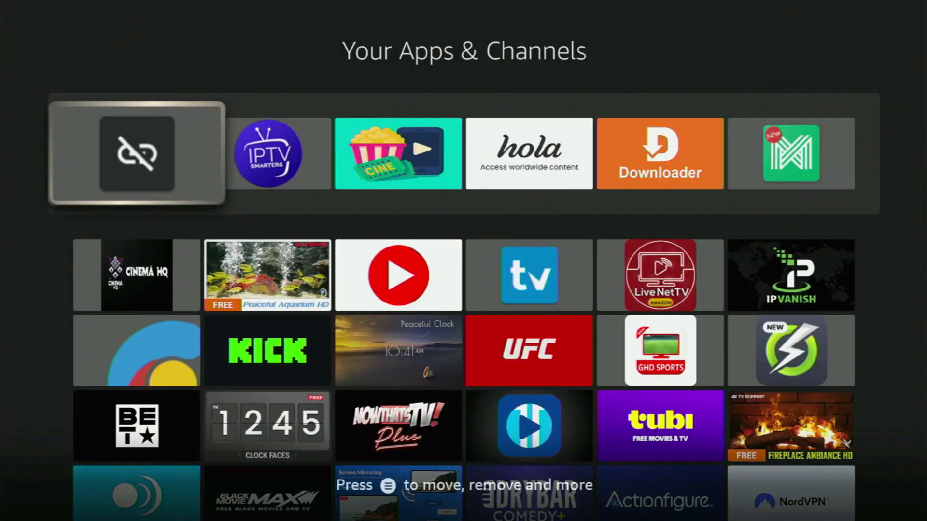
pyautogui.click(660, 154)
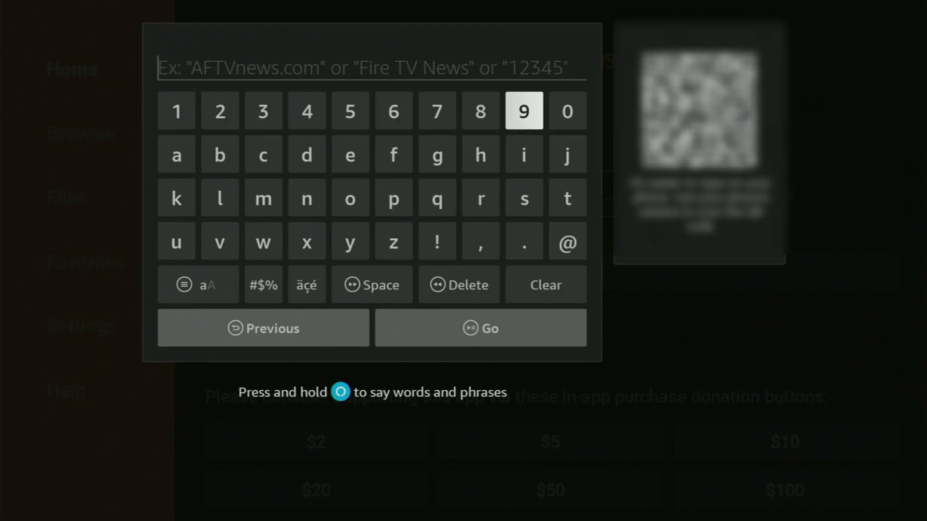
# Enter code 9638919 and Go to download HDO-Box-v2.apk.
pyautogui.click(523, 110)
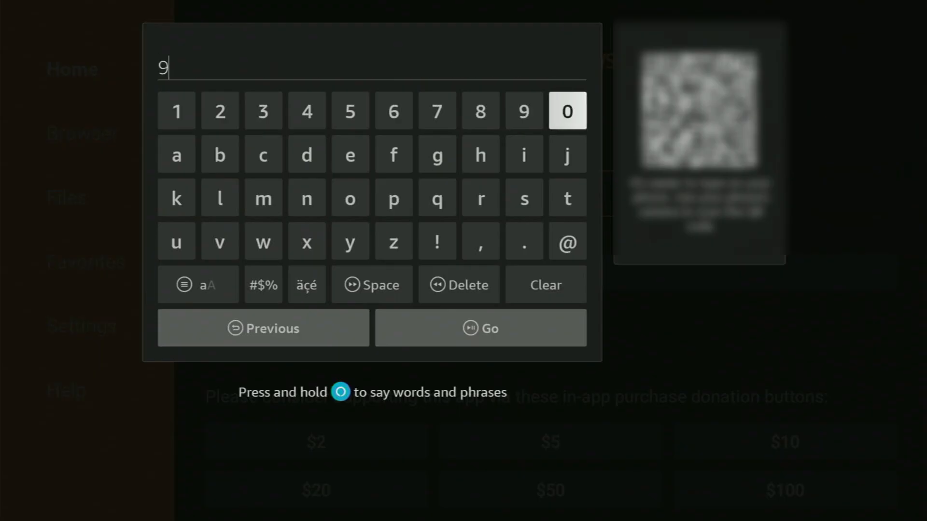
pyautogui.moveTo(394, 111)
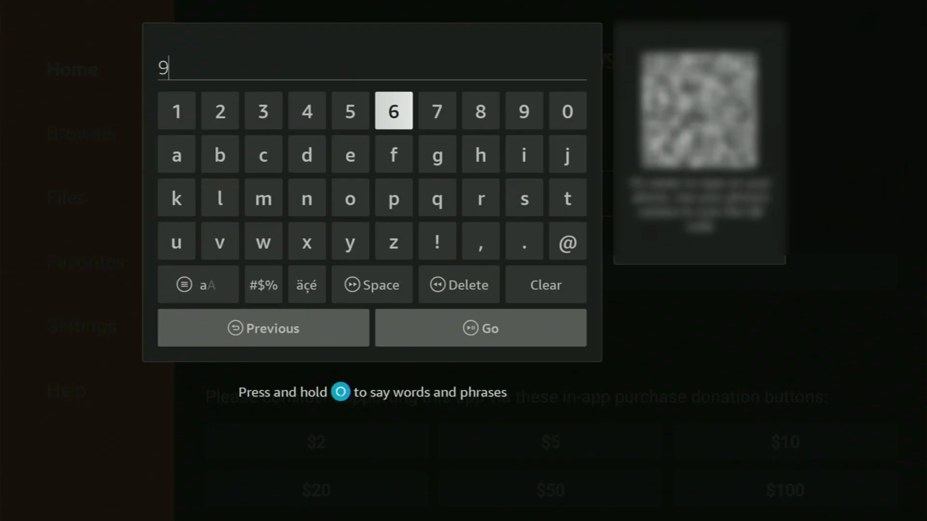
pyautogui.click(393, 110)
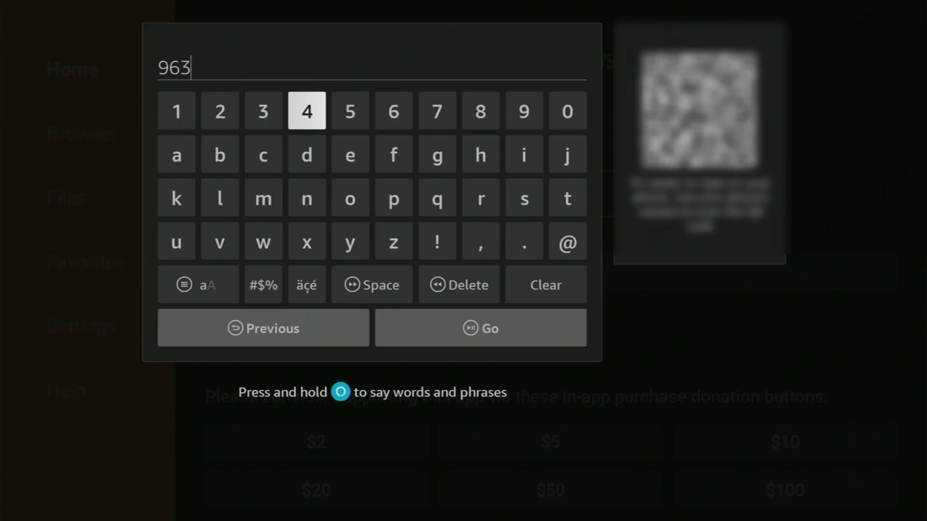
pyautogui.click(566, 111)
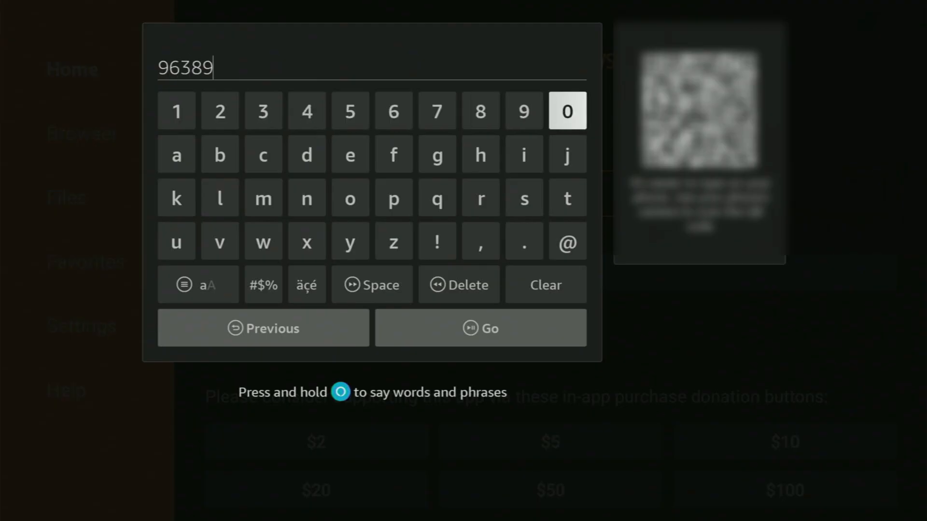
pyautogui.click(523, 111)
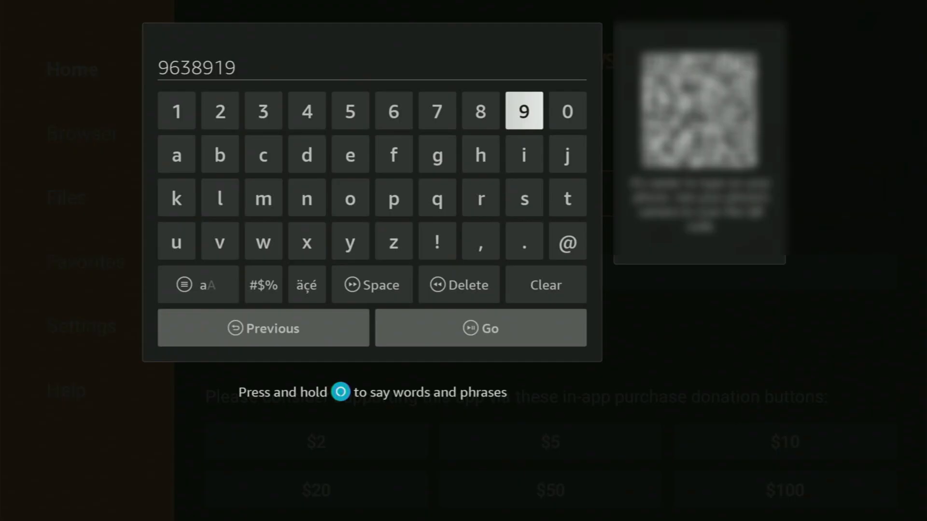
pyautogui.moveTo(480, 328)
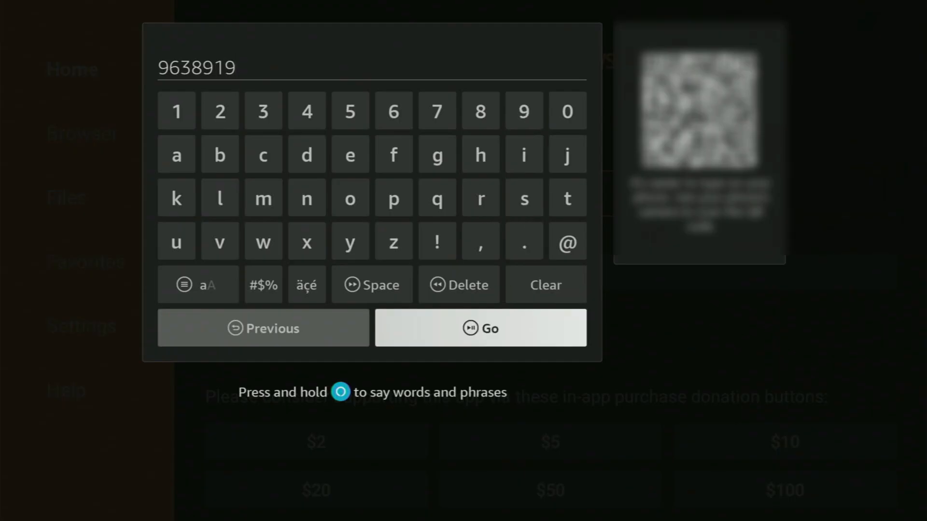
pyautogui.click(480, 328)
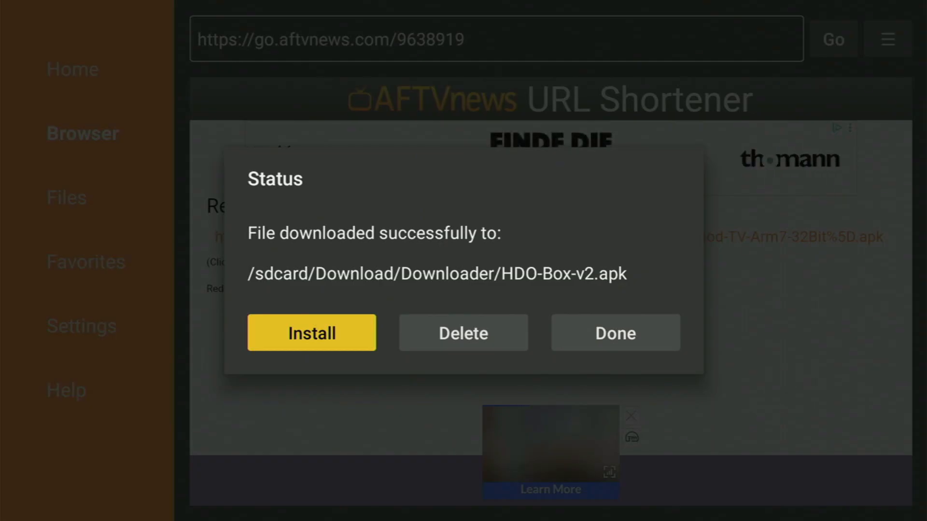
# Install HDO-Box-v2.apk from Downloader's Status dialog.
pyautogui.click(463, 332)
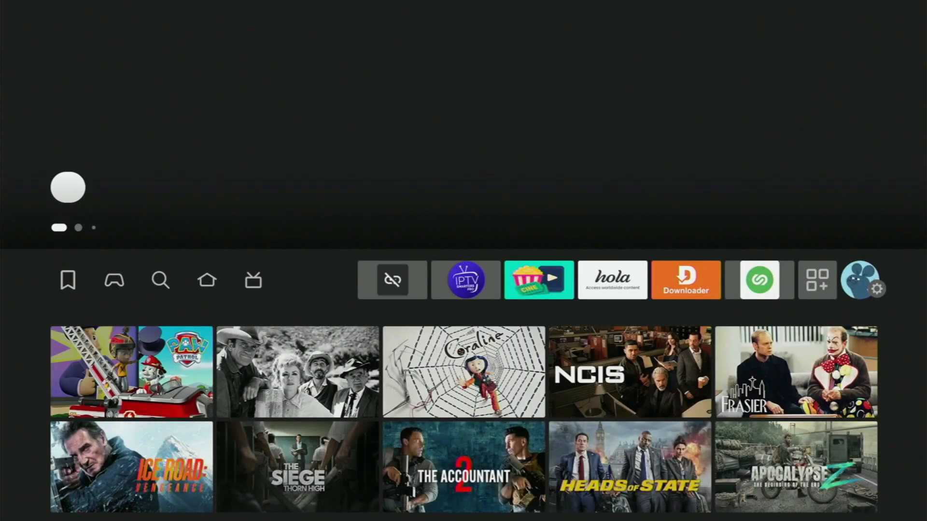
# In Your Apps & Channels, move the HDO Box app to the front of the list.
pyautogui.click(254, 280)
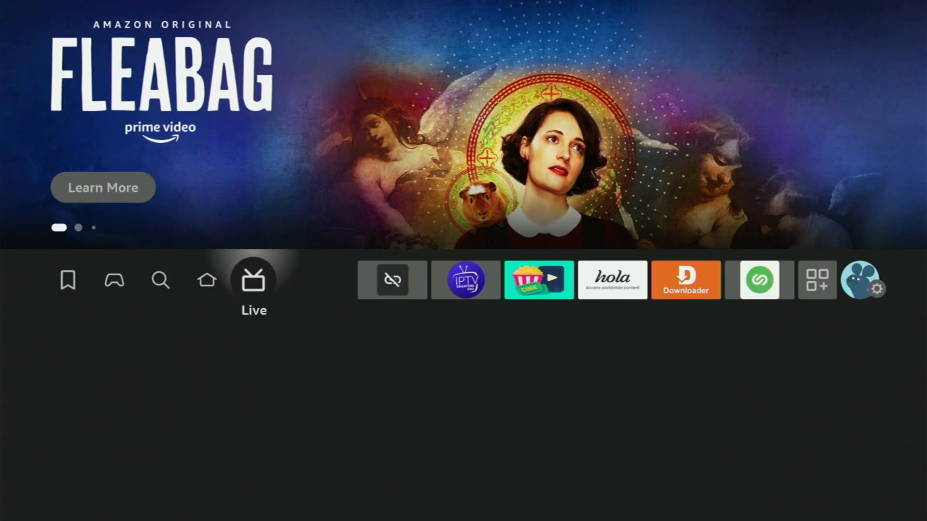
pyautogui.click(818, 280)
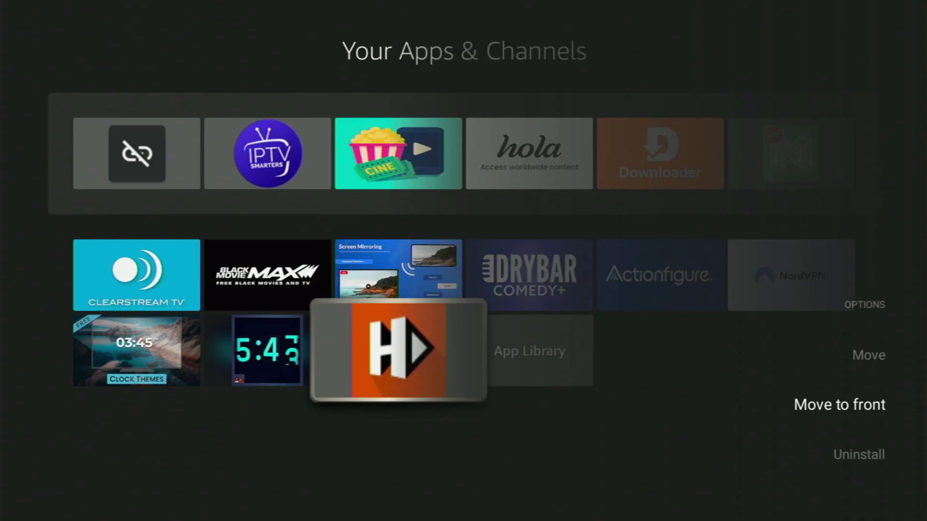
pyautogui.click(838, 405)
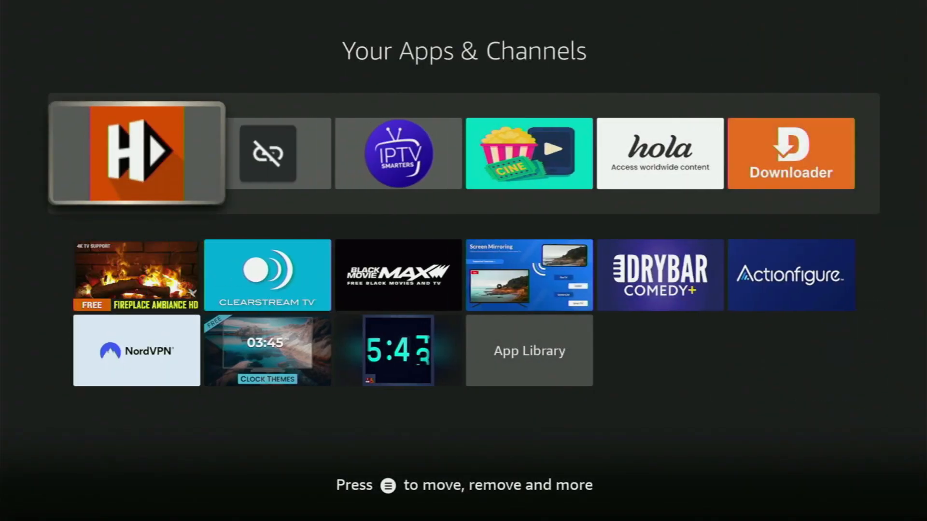